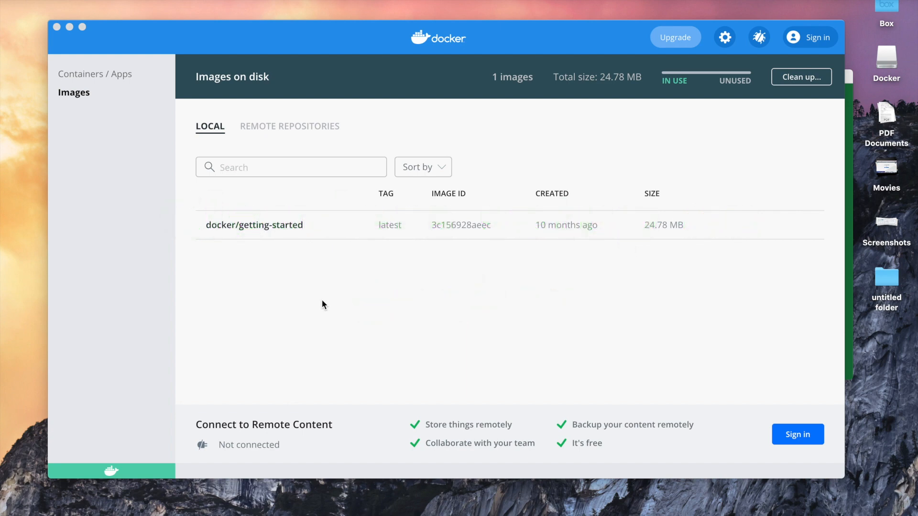
pyautogui.moveTo(273, 42)
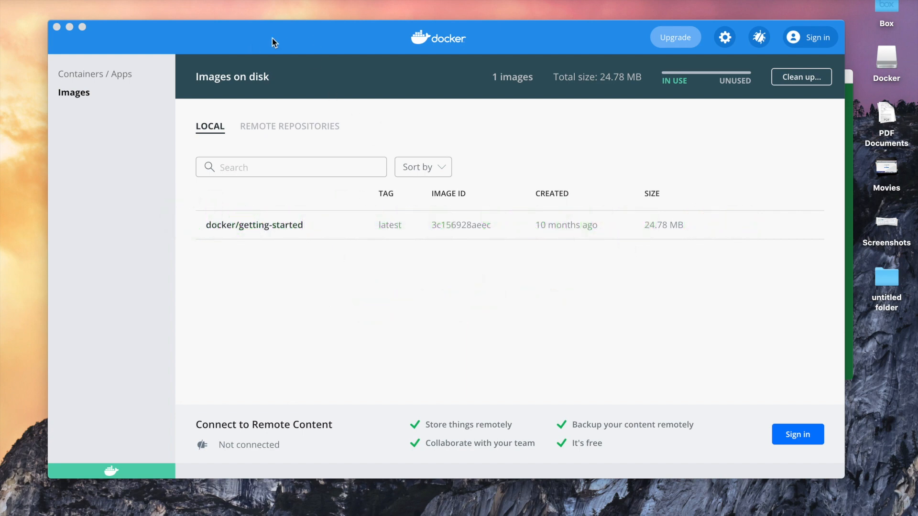
pyautogui.moveTo(381, 39)
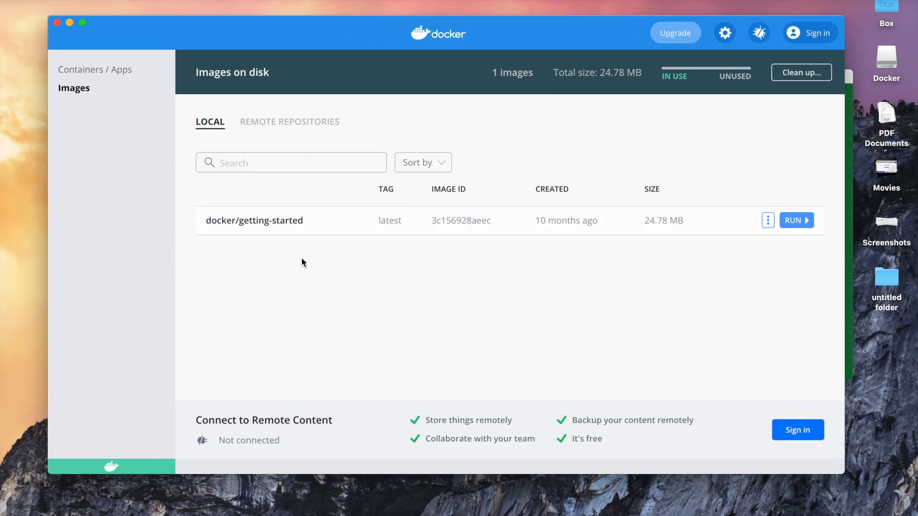
# Check Docker Desktop's containers and images, then show the cloudera/quickstart Docker Hub page in Chrome
pyautogui.click(98, 69)
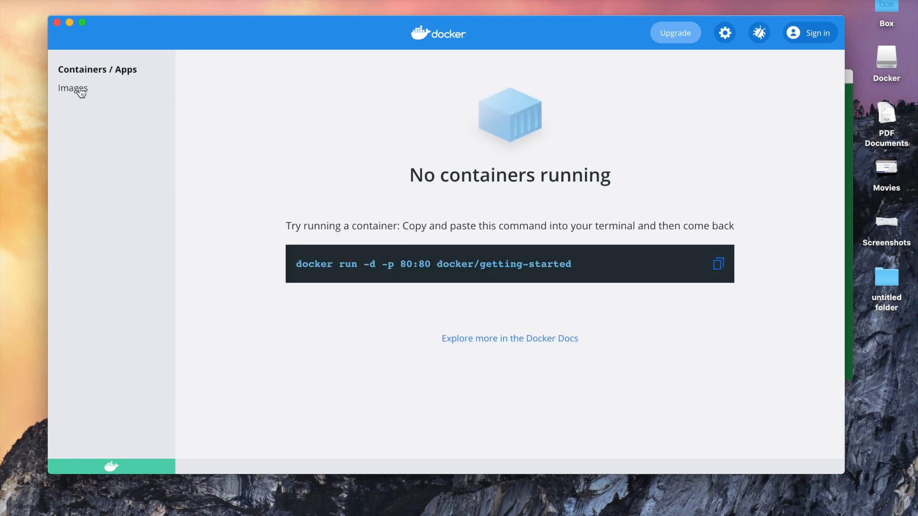
pyautogui.click(73, 88)
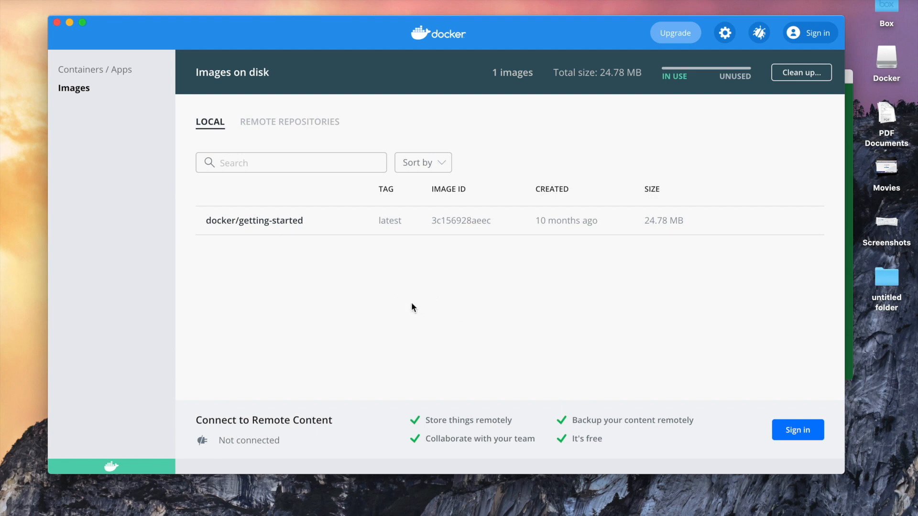
pyautogui.moveTo(541, 343)
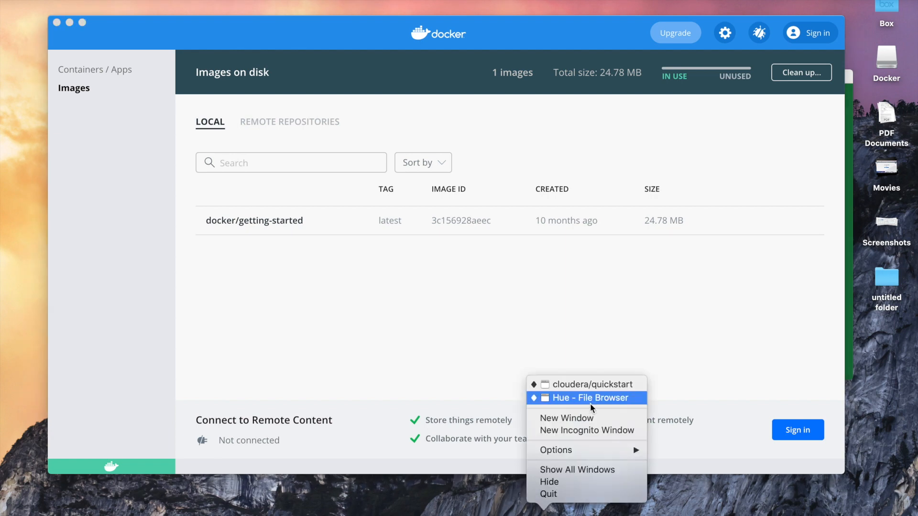
pyautogui.click(592, 384)
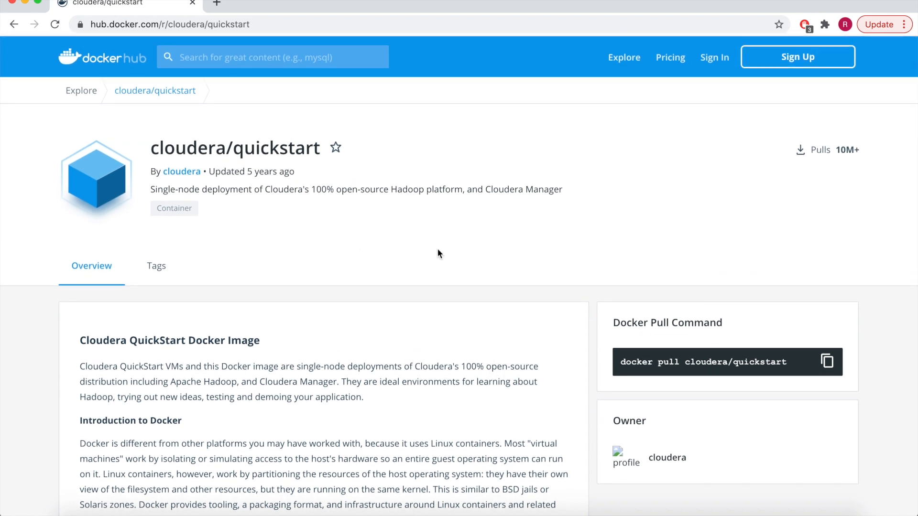
pyautogui.write('DOCK')
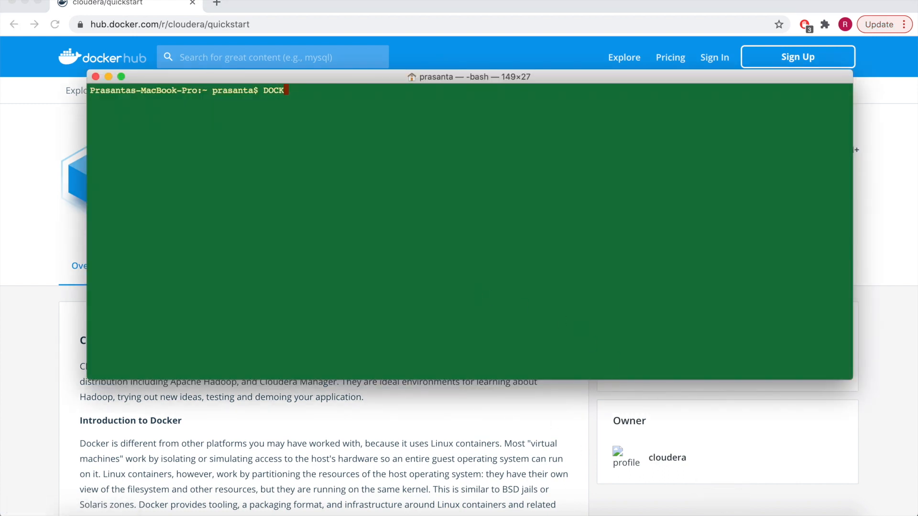
# Run docker images, then docker pull cloudera/quickstart:latest to download the image
pyautogui.write('docker')
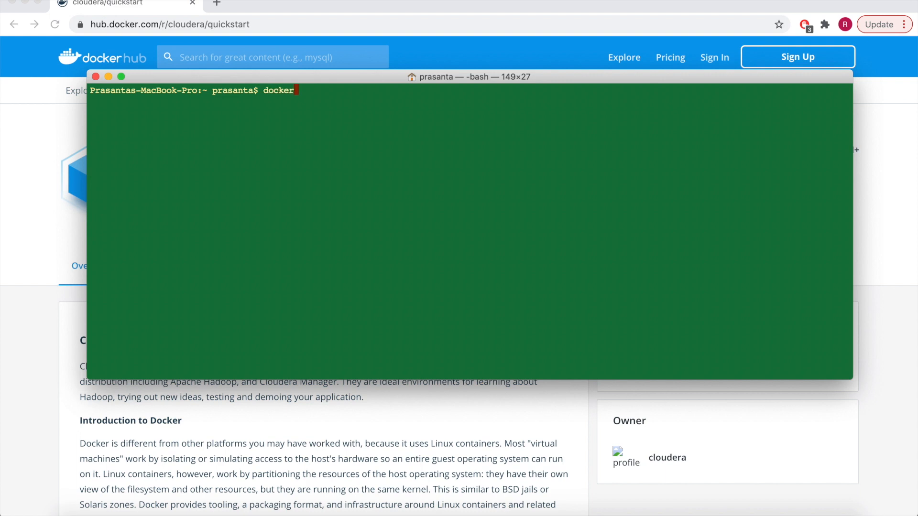
pyautogui.write('images')
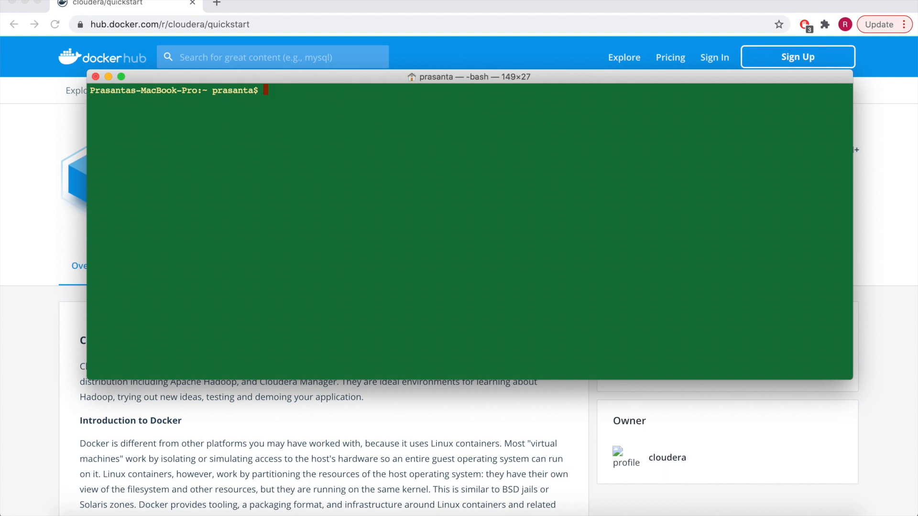
pyautogui.moveTo(402, 173)
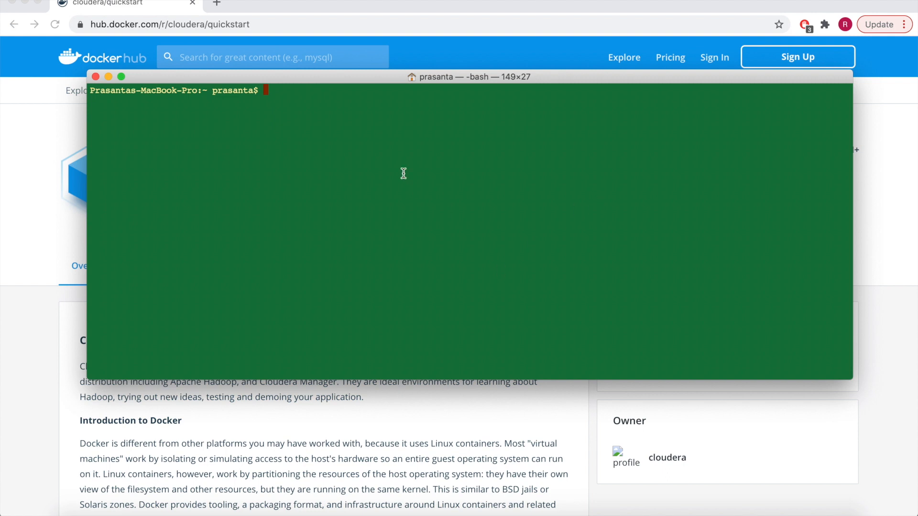
pyautogui.write('docker pull')
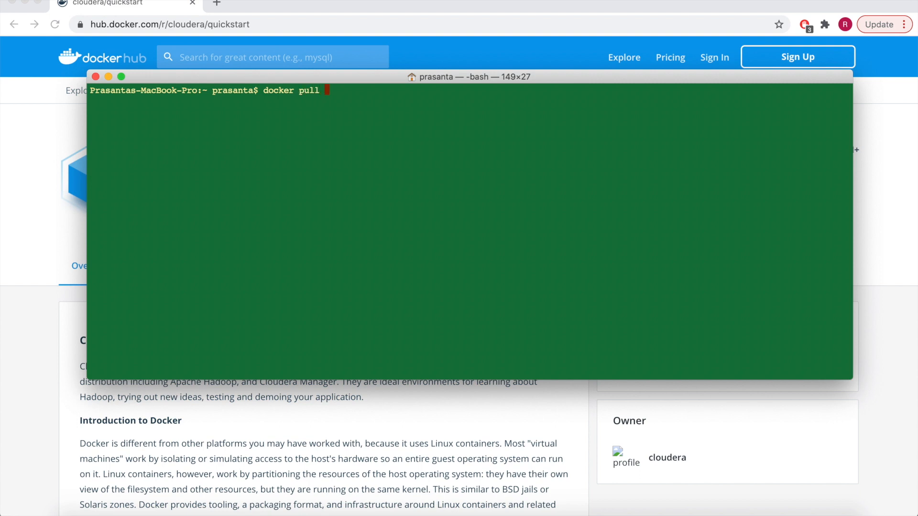
pyautogui.write('cloudera/q')
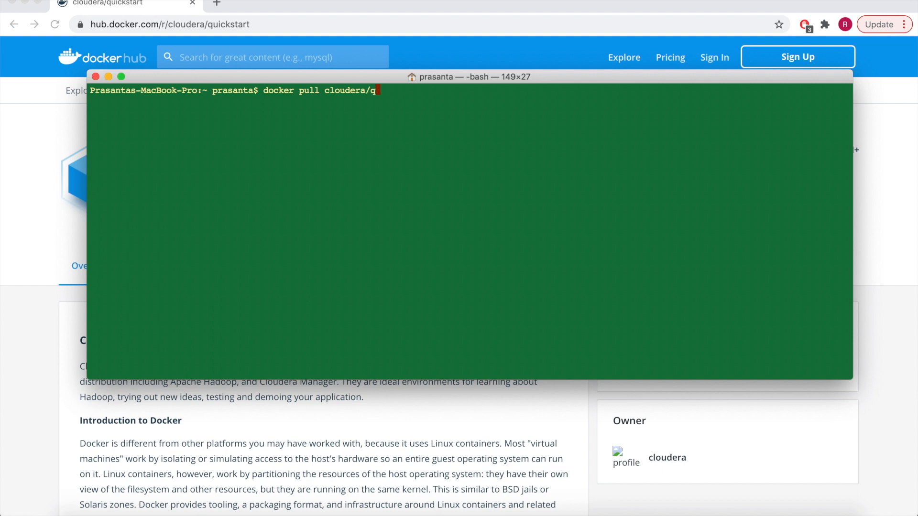
pyautogui.write('uickstart')
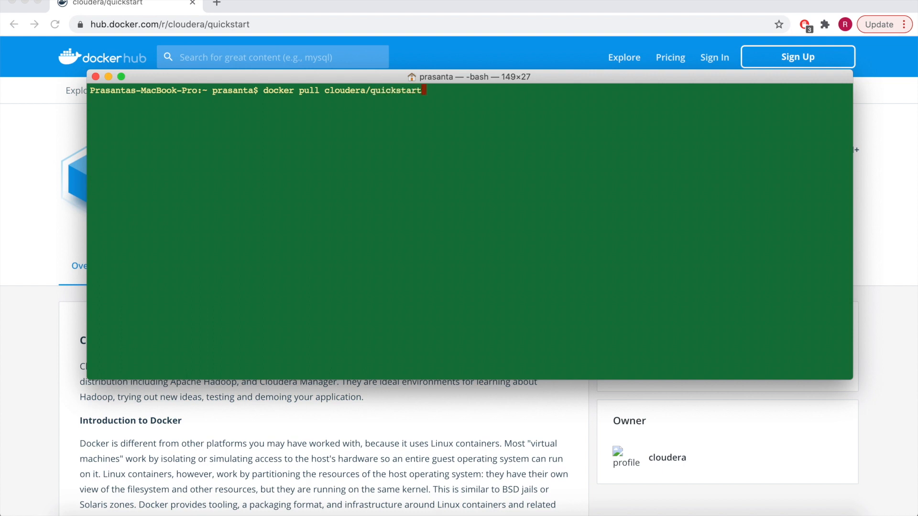
pyautogui.write(':lates')
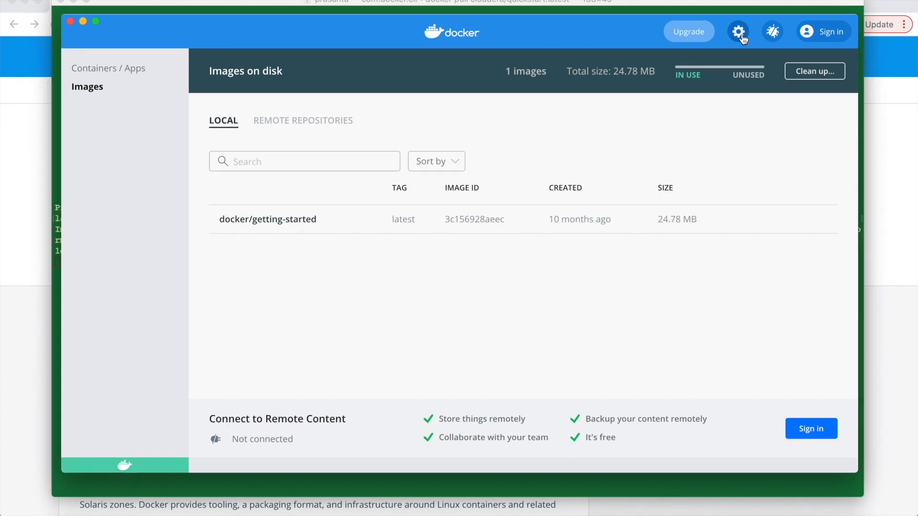
# Review Docker preferences: Resources Advanced CPU/memory limits and File Sharing directories, unchanged
pyautogui.click(738, 31)
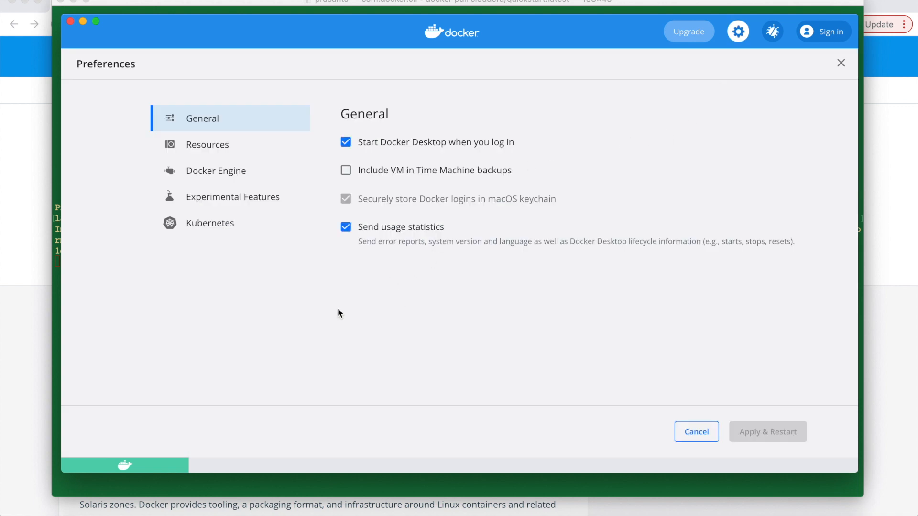
pyautogui.moveTo(430, 301)
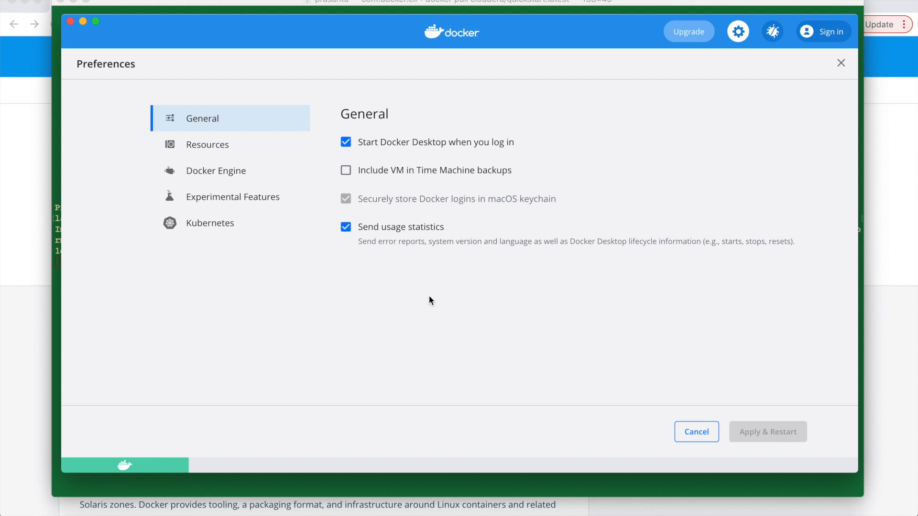
pyautogui.click(206, 144)
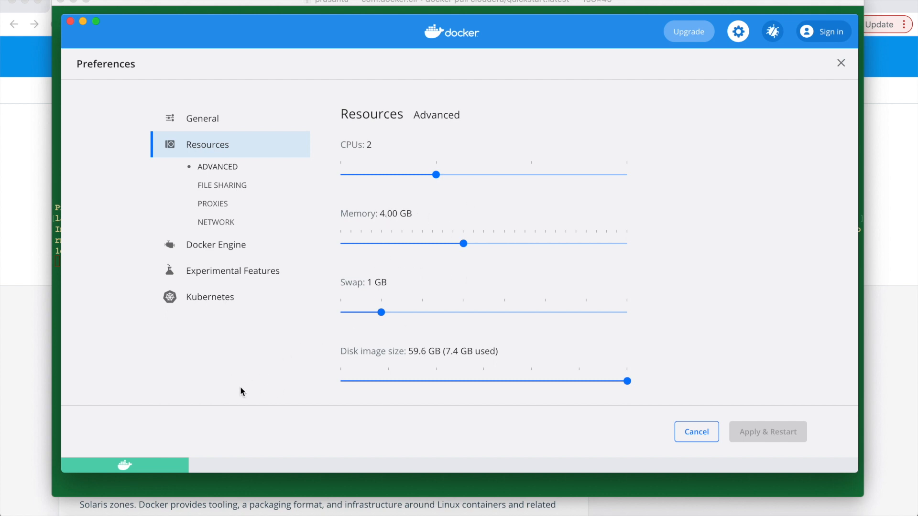
pyautogui.moveTo(477, 257)
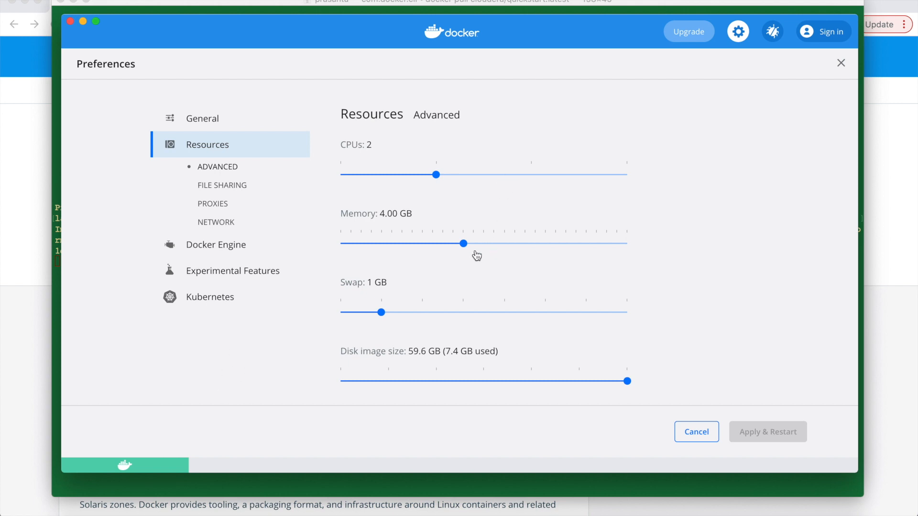
pyautogui.moveTo(490, 296)
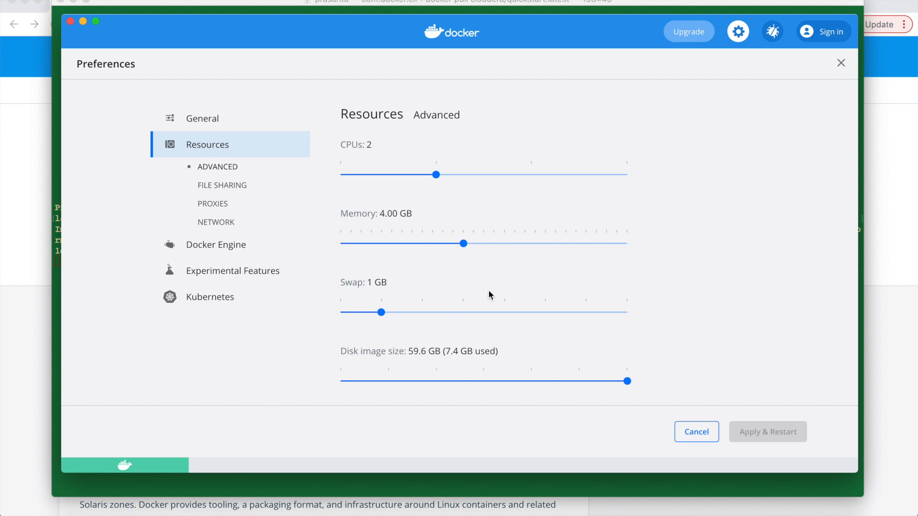
pyautogui.moveTo(393, 228)
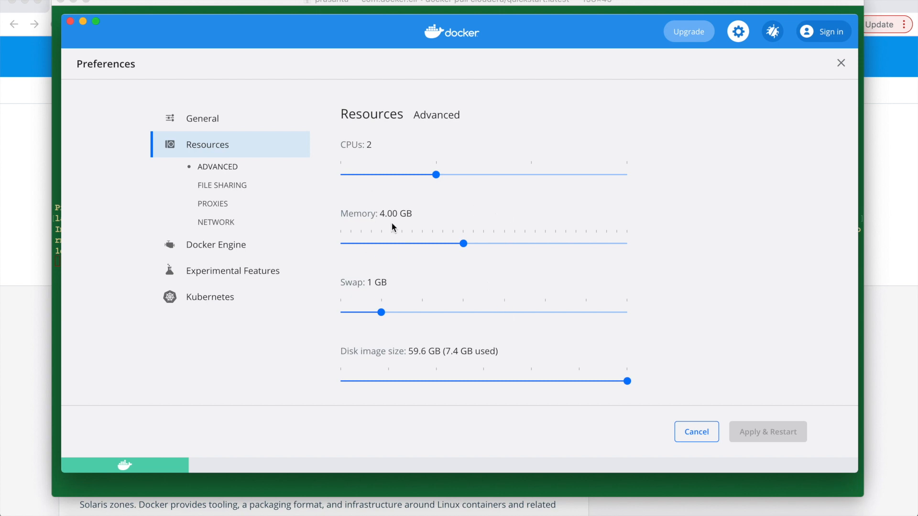
pyautogui.click(222, 185)
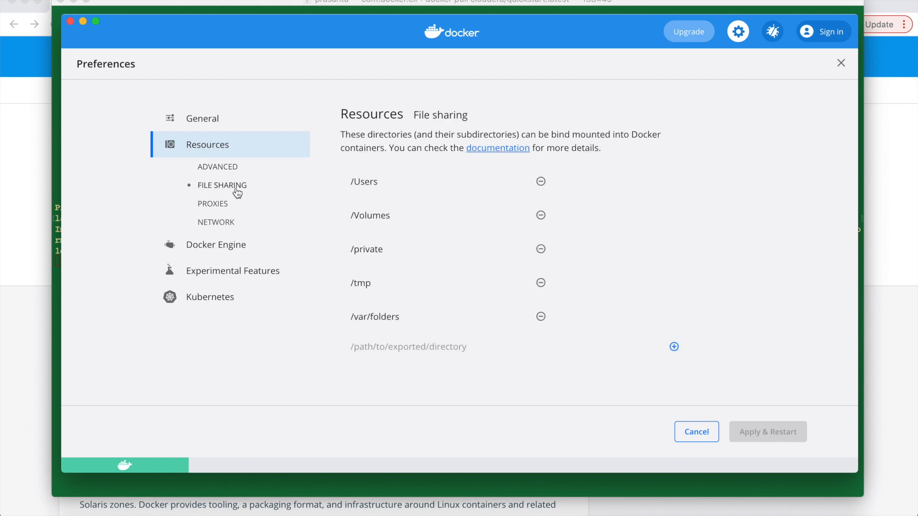
pyautogui.click(216, 222)
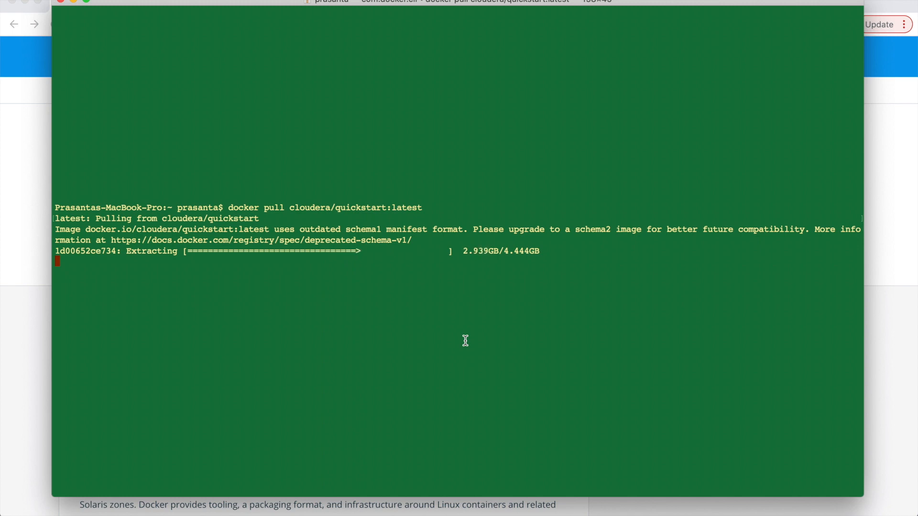
pyautogui.moveTo(457, 315)
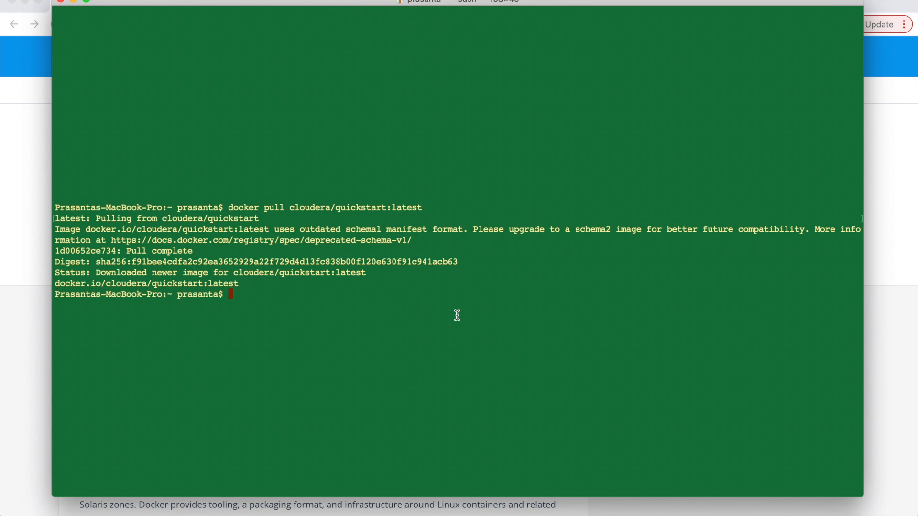
pyautogui.moveTo(229, 294)
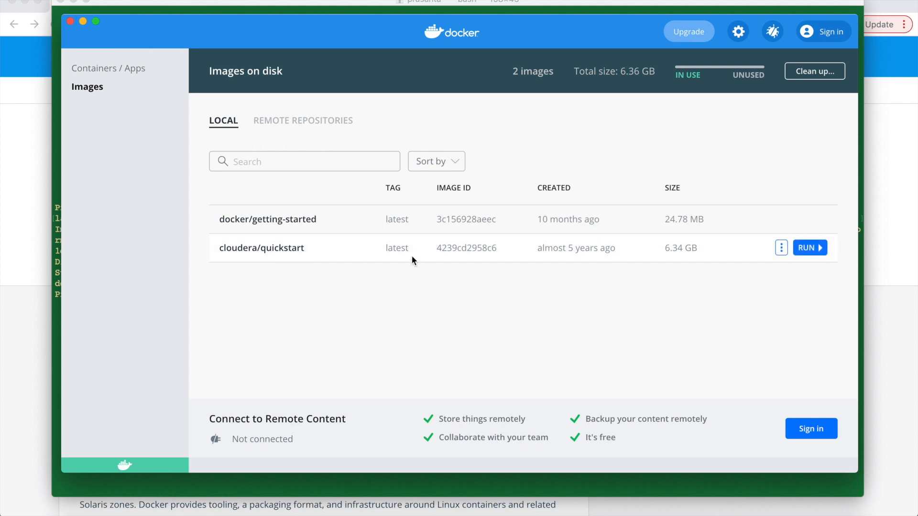
pyautogui.moveTo(496, 327)
pyautogui.write('docker r')
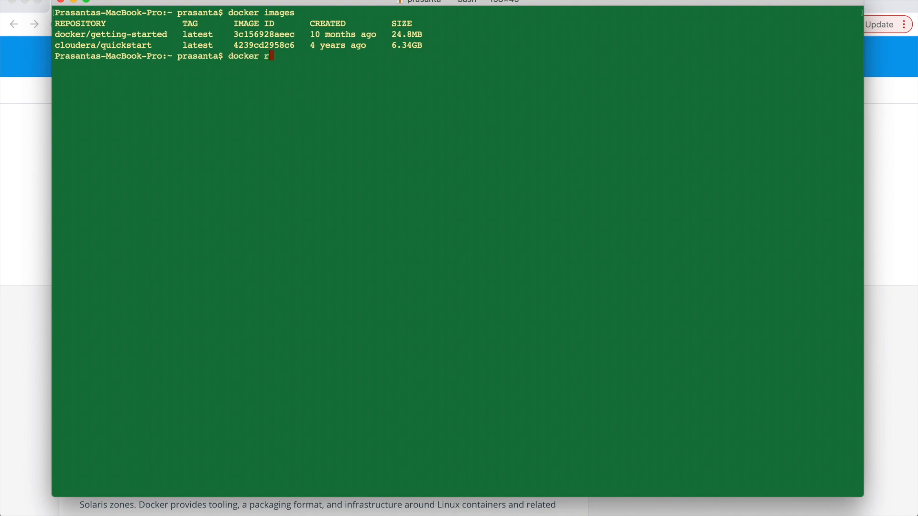
# Compose docker run with hostname quickstart.cloudera, privileged, and Documents/dockersrc mounted at /src
pyautogui.write('un --hostname=quickstart.cloudera')
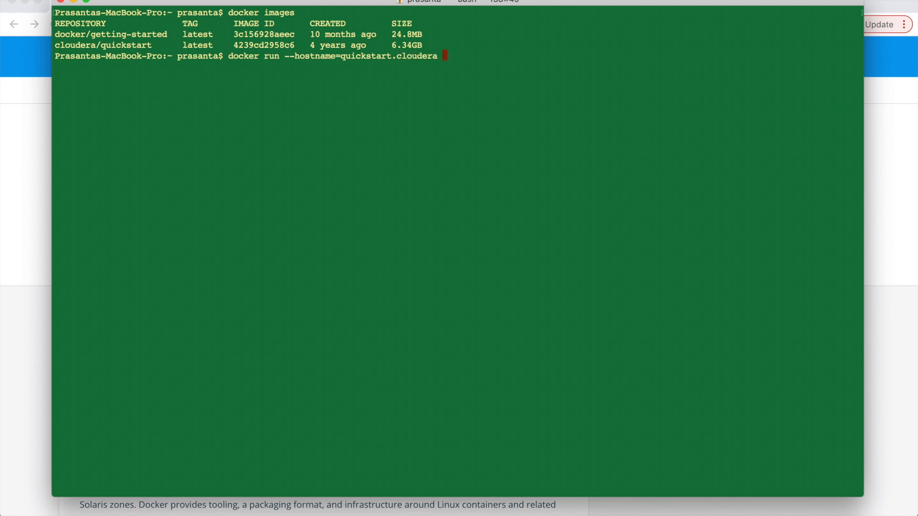
pyautogui.write('--pri')
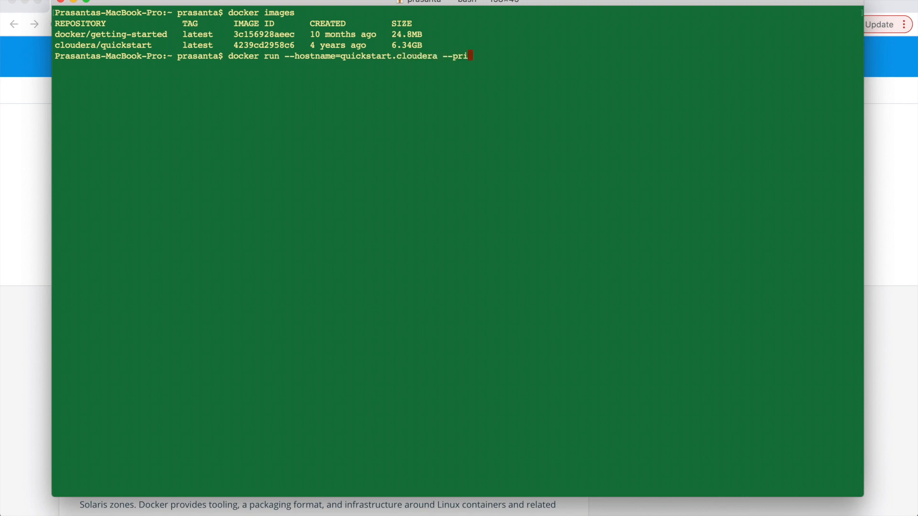
pyautogui.write('vileged=true -t -i -v /Users')
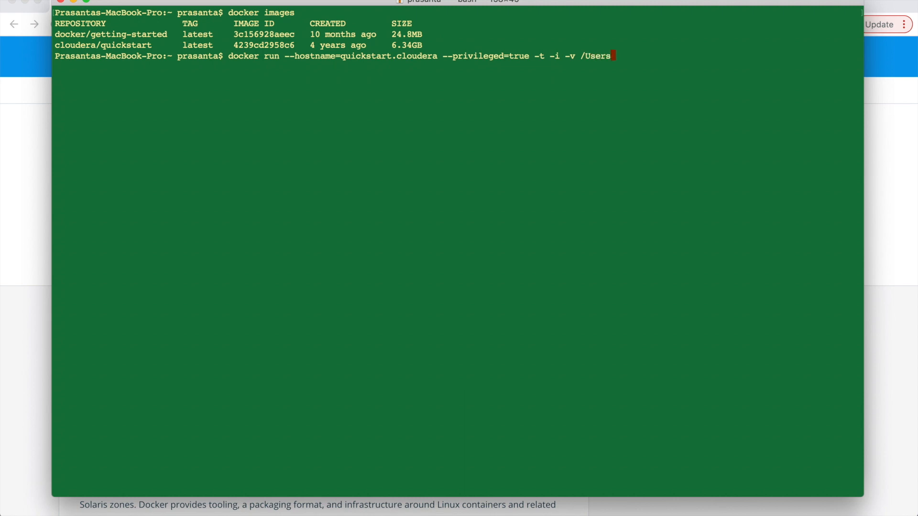
pyautogui.write('/pra')
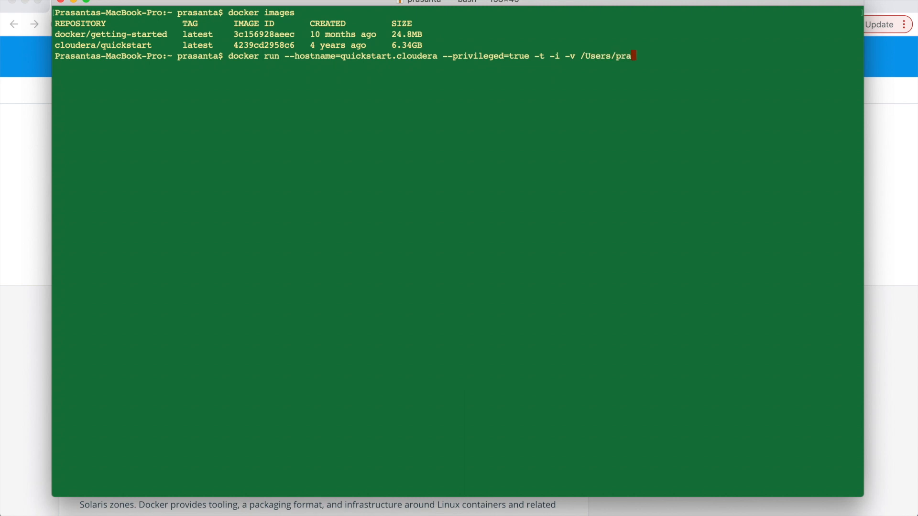
pyautogui.write('santa/')
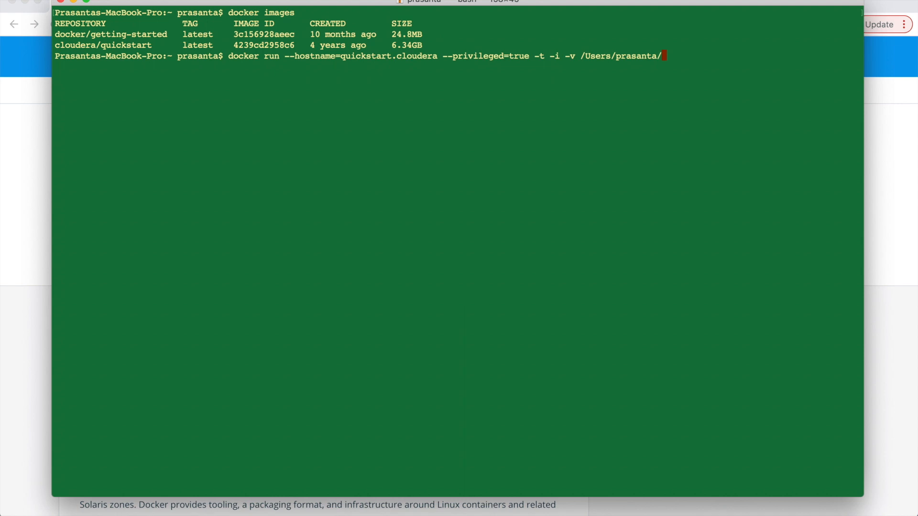
pyautogui.write('Documents/dockersrc:/src')
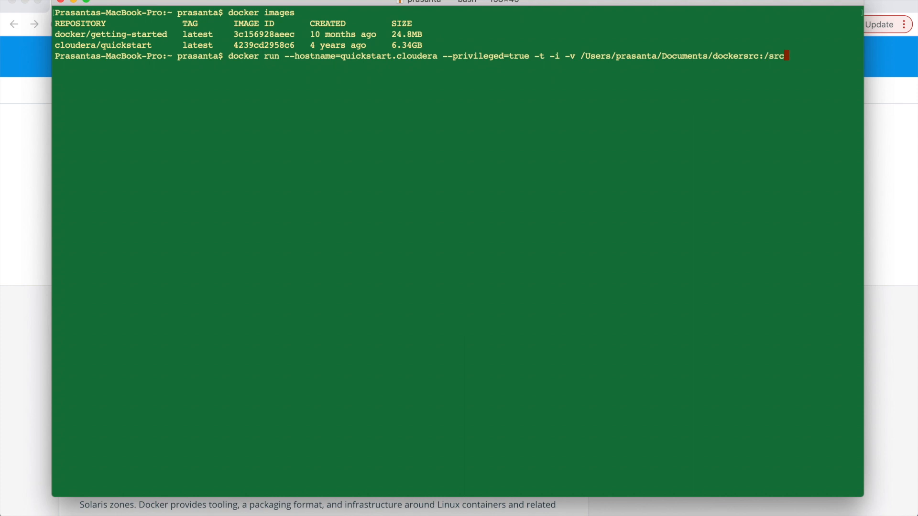
pyautogui.write('s')
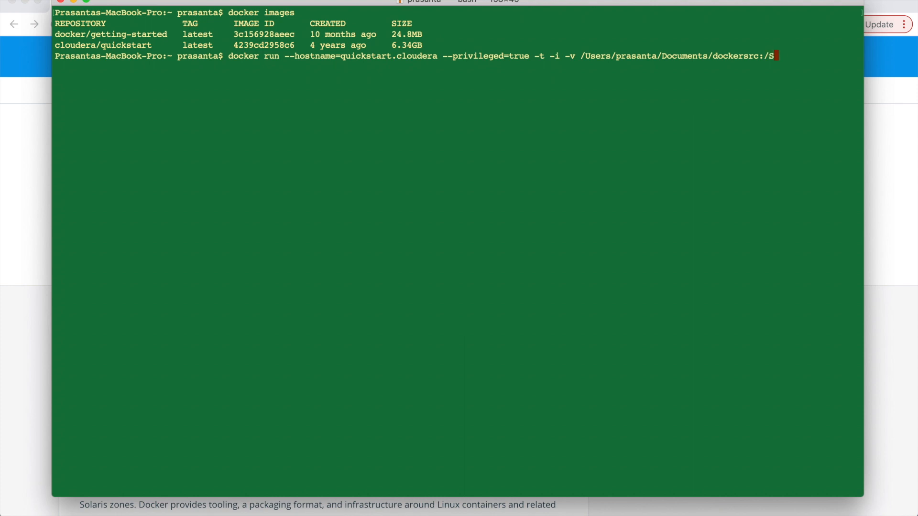
pyautogui.write('rc --publish-all=')
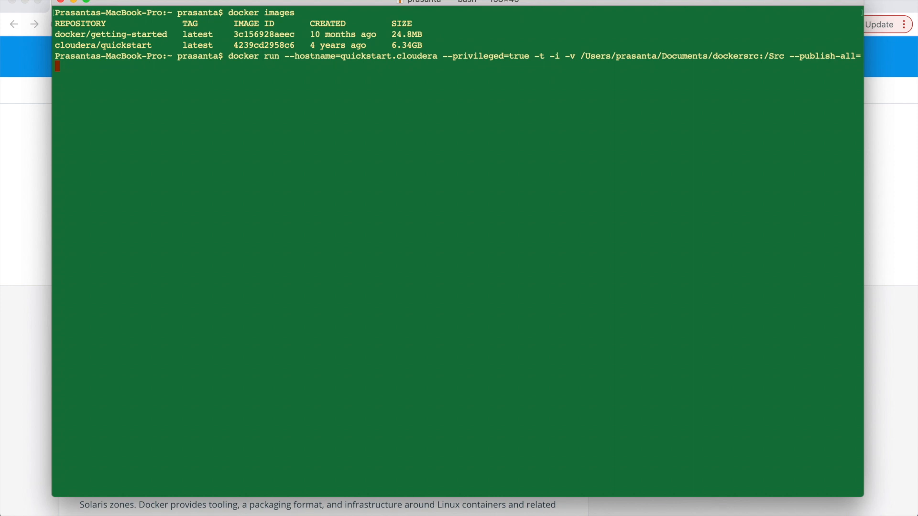
# Complete and launch the command publishing port 8888 and running /usr/bin/docker-quickstart in cloudera/quickstart
pyautogui.write('true')
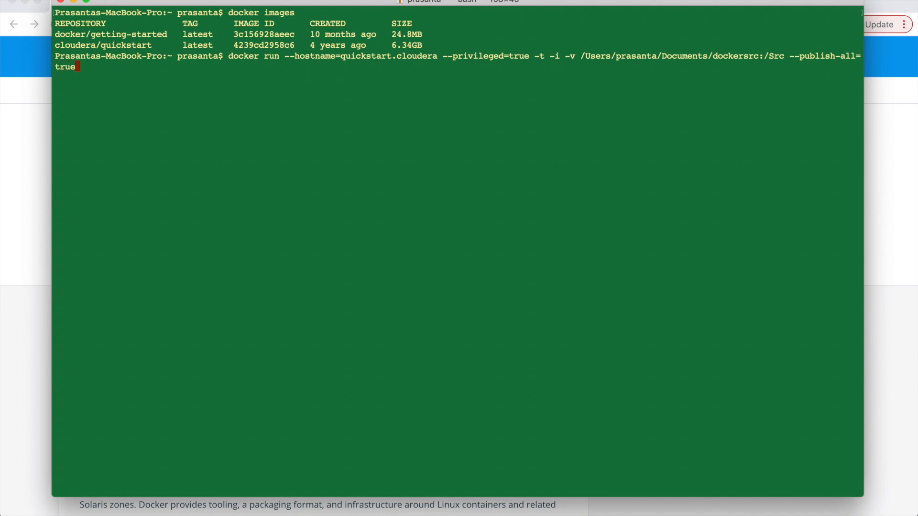
pyautogui.write('-')
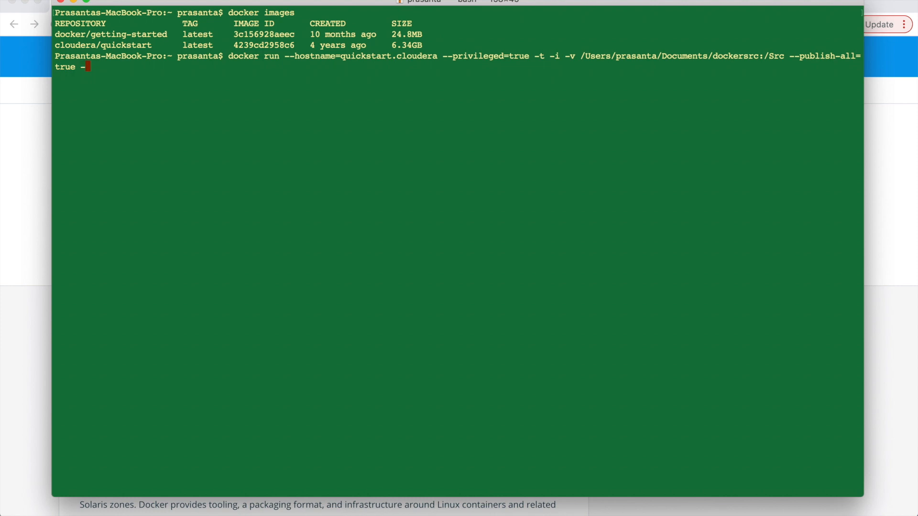
pyautogui.write('p 8888')
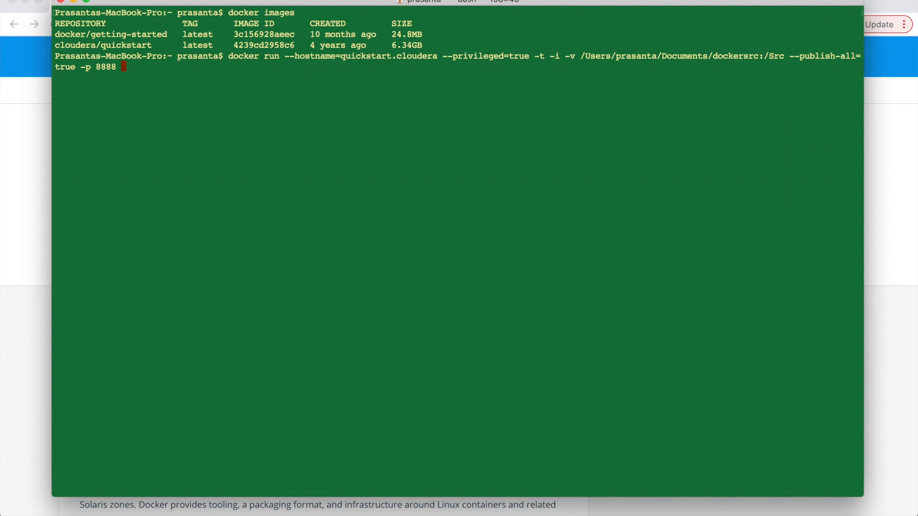
pyautogui.write('cloudera/quickstart')
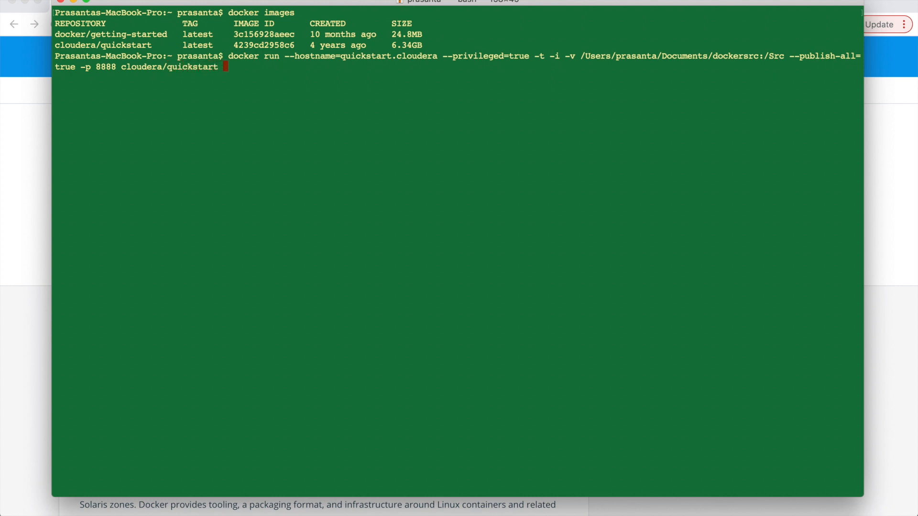
pyautogui.write('/usr/bin/docker-')
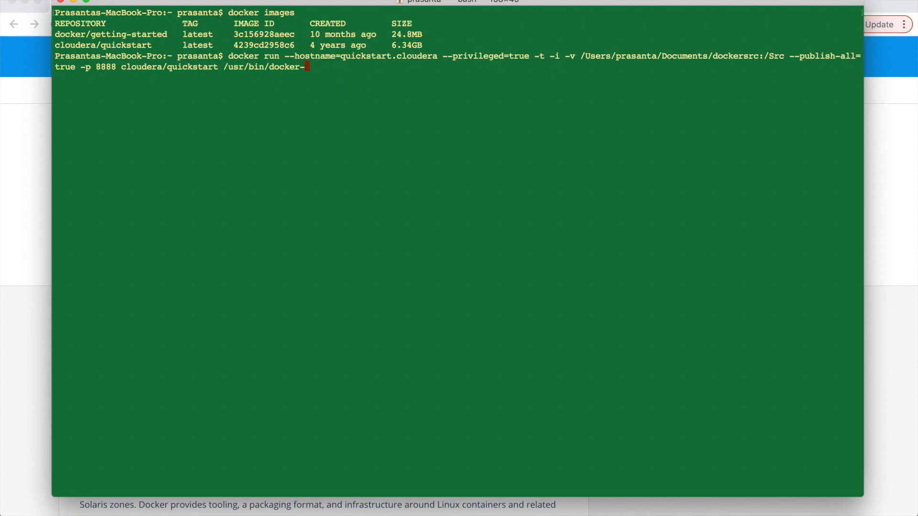
pyautogui.write('quick')
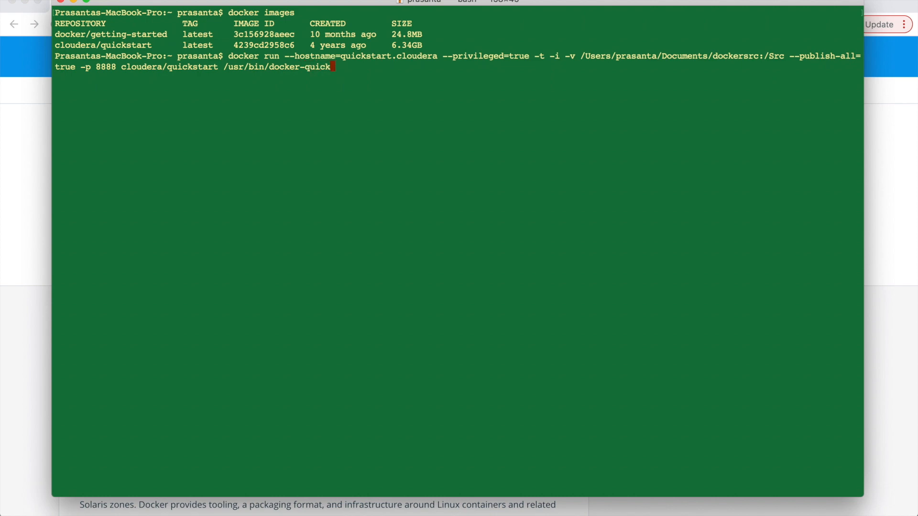
pyautogui.write('start')
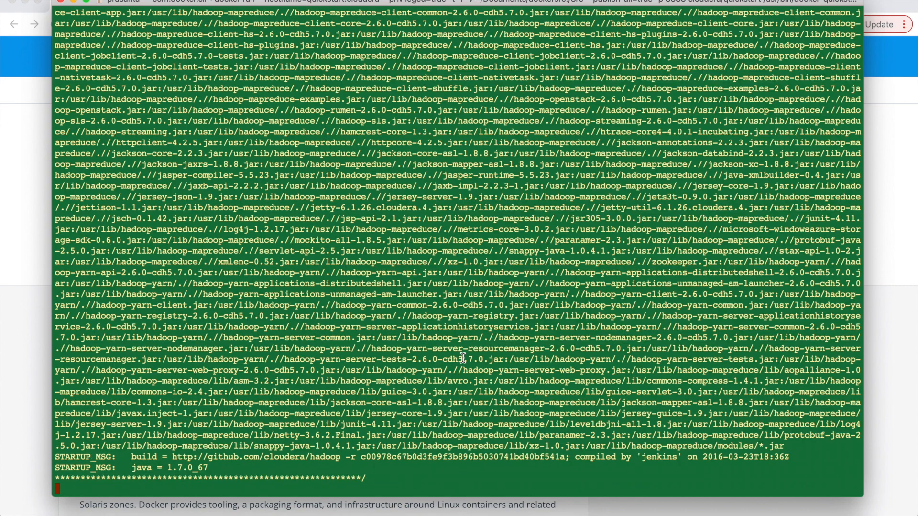
# Scroll the startup output while the quickstart services finish starting to a root prompt
pyautogui.scroll(-3)
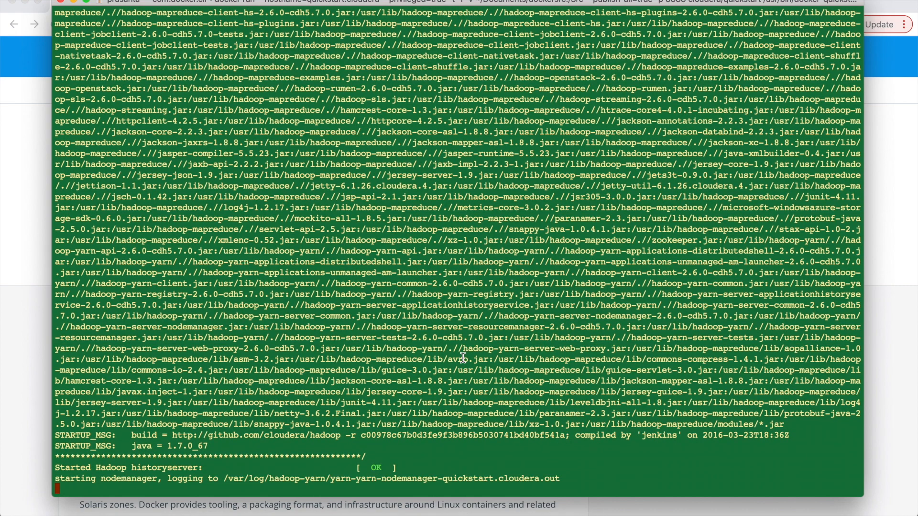
pyautogui.scroll(-3)
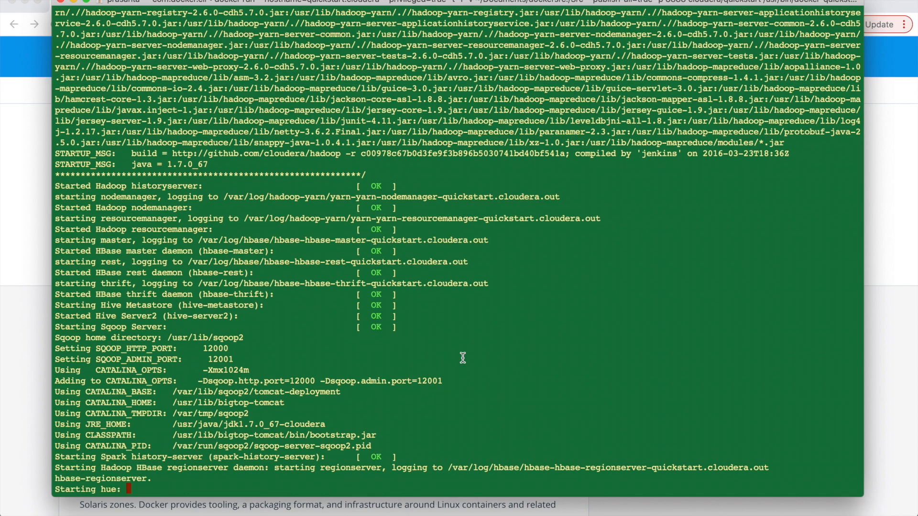
pyautogui.scroll(-3)
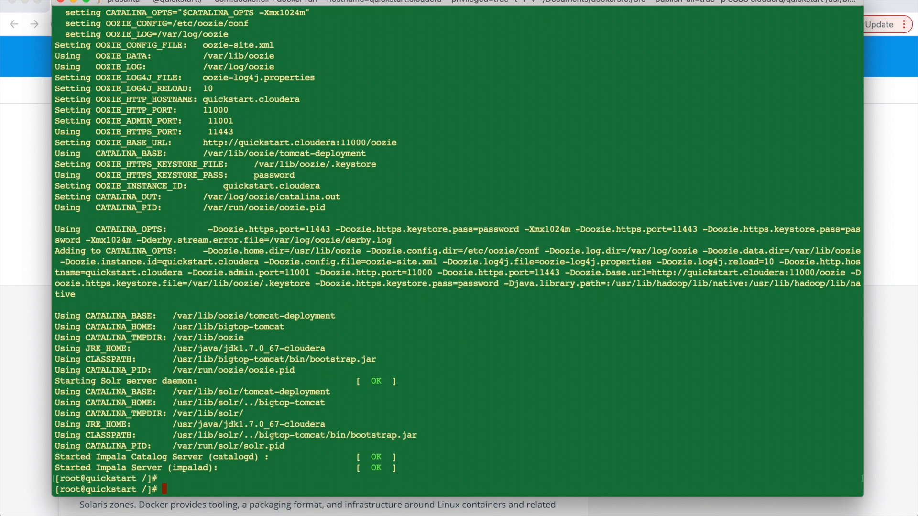
pyautogui.moveTo(544, 349)
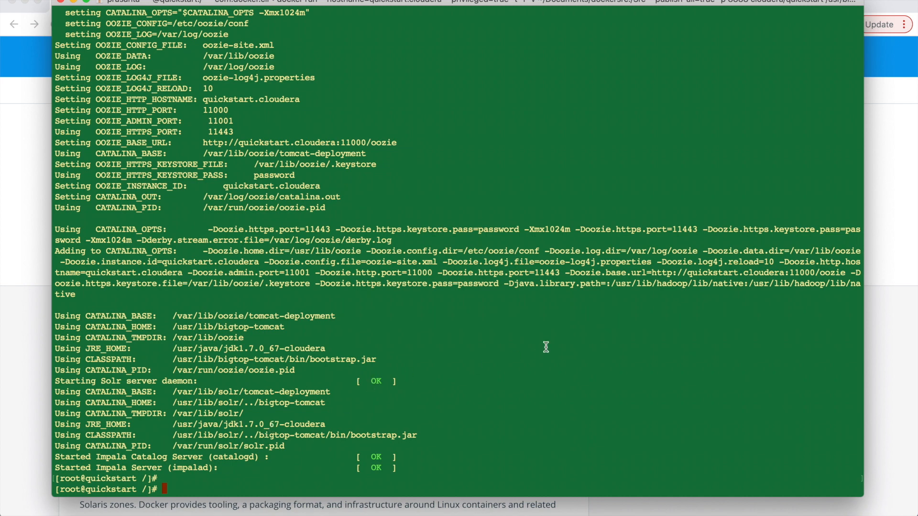
# Create HDFS directory test123 with hadoop fs -mkdir and verify it with hadoop fs -ls
pyautogui.write('hadoop fs')
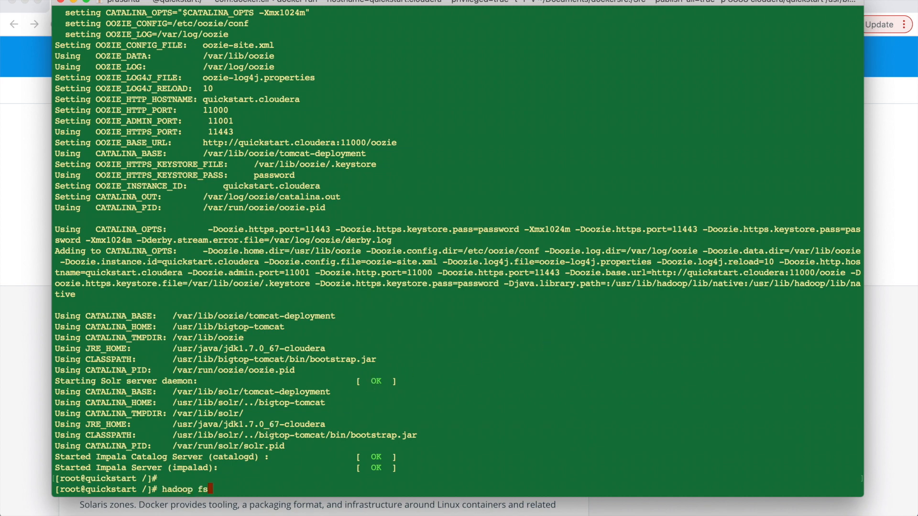
pyautogui.write('-ls')
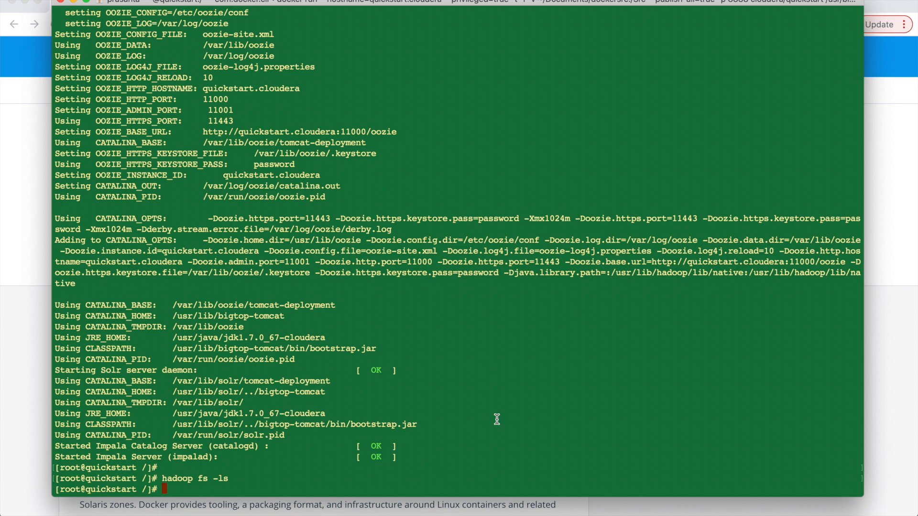
pyautogui.write('hadoop fs -mkdir Test123')
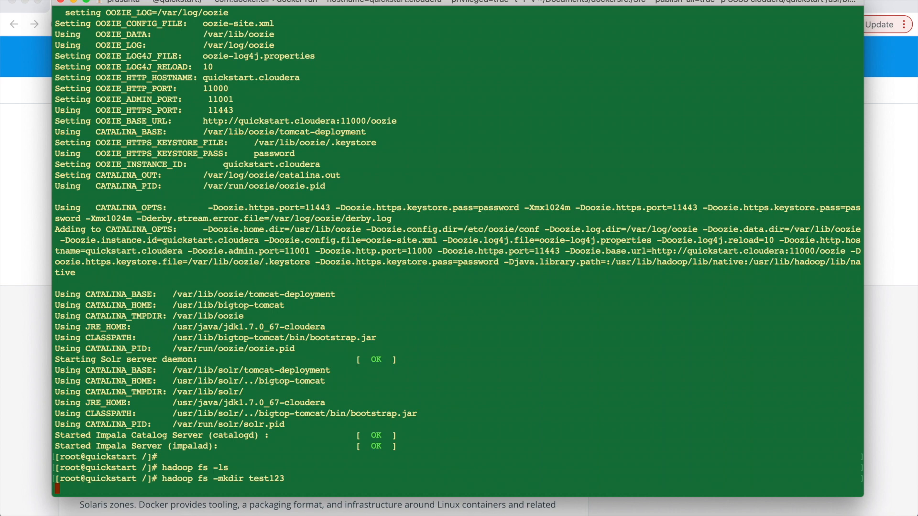
pyautogui.write('hadoop fs -ls')
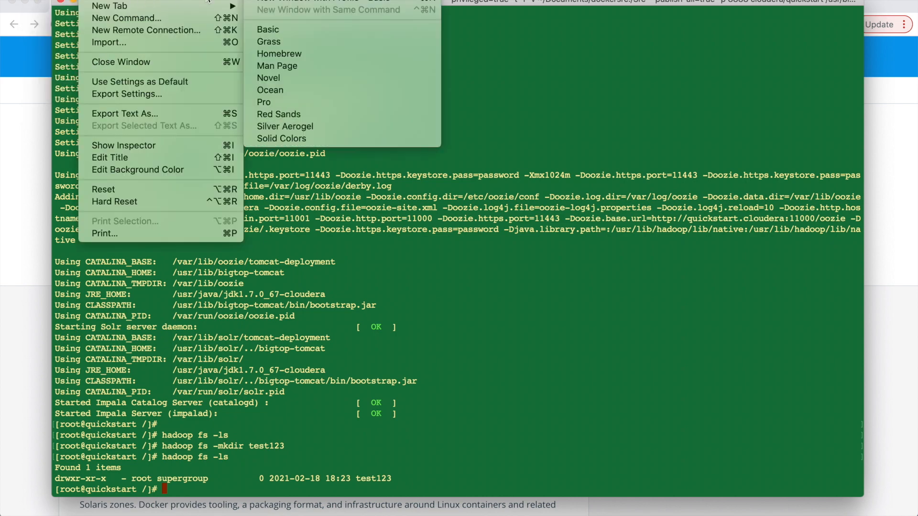
pyautogui.moveTo(268, 41)
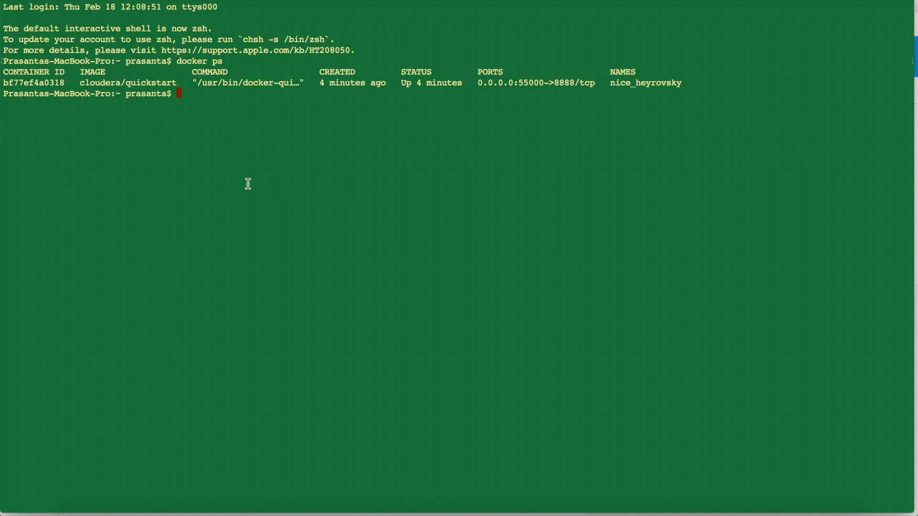
pyautogui.moveTo(233, 52)
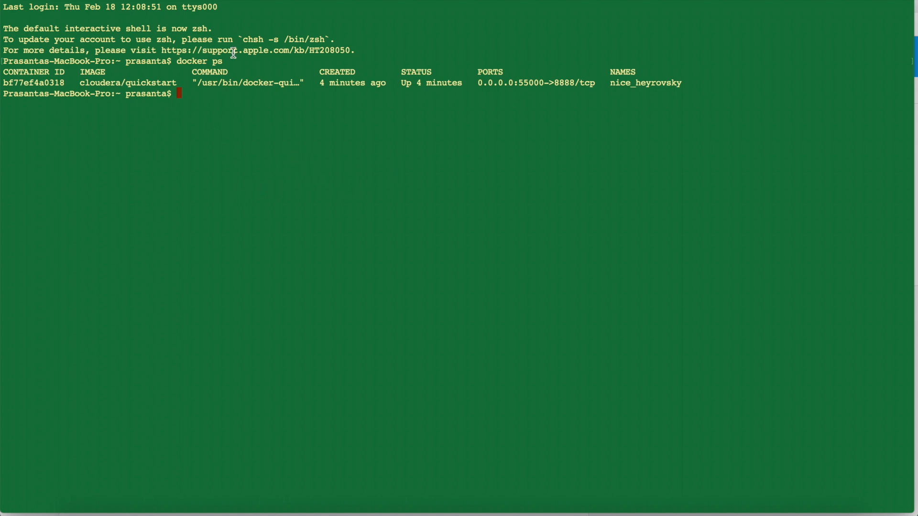
pyautogui.moveTo(210, 181)
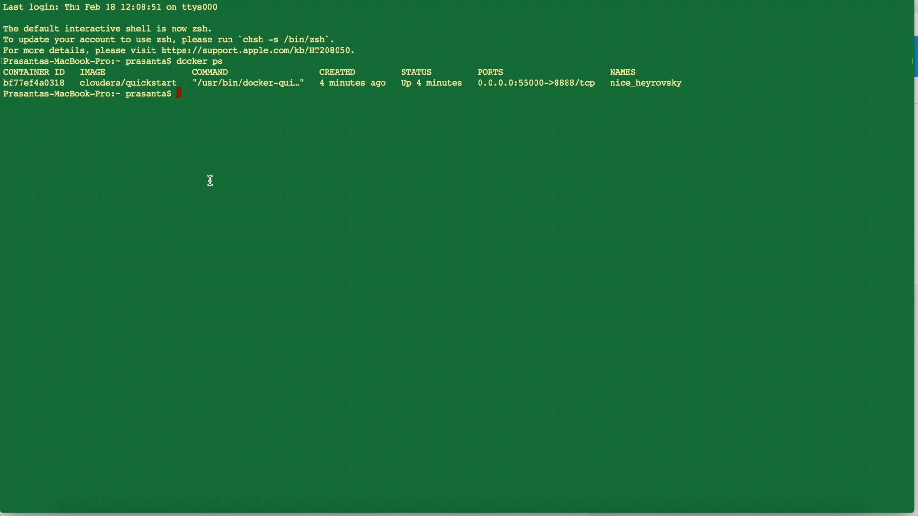
# Enter docker inspect bf7 in the host shell for the running quickstart container
pyautogui.write('docke')
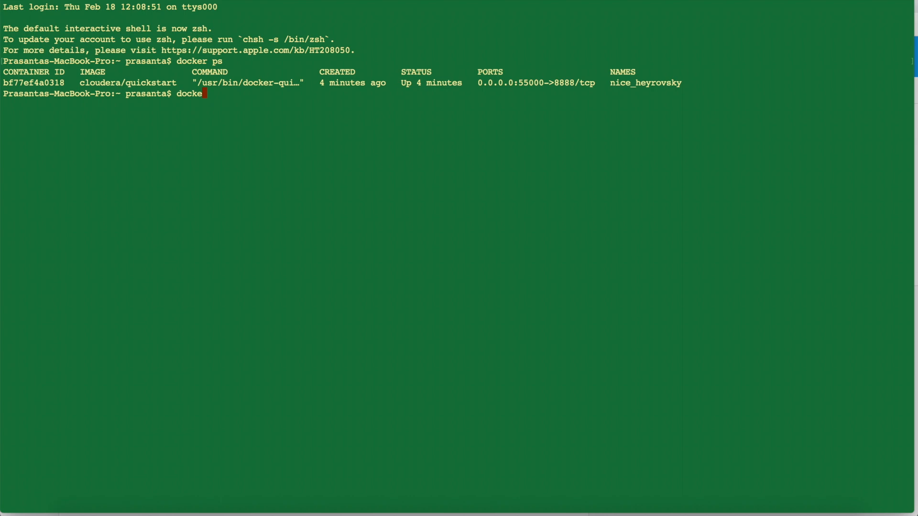
pyautogui.write('" "')
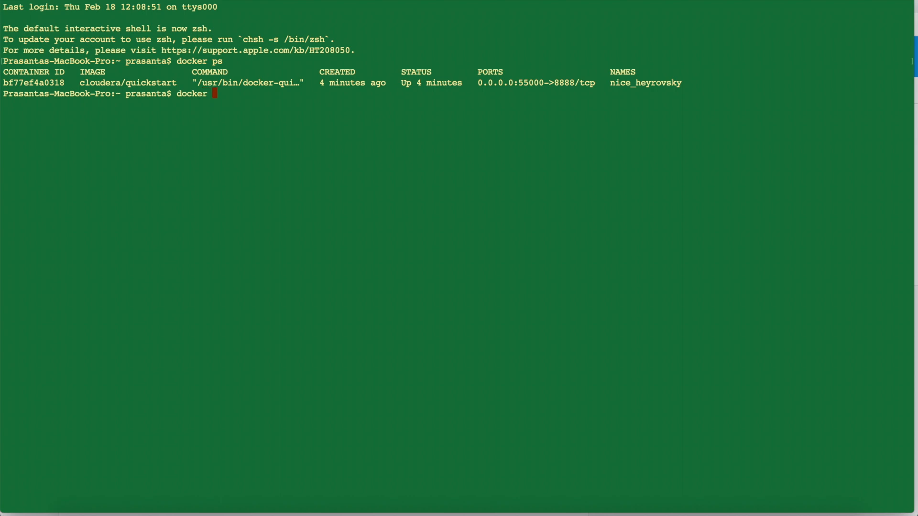
pyautogui.write('inspect bf7')
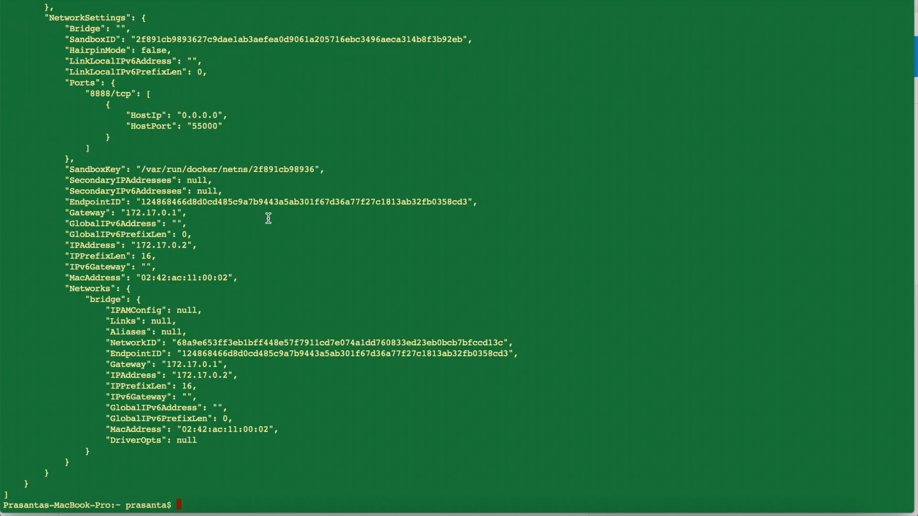
pyautogui.moveTo(246, 252)
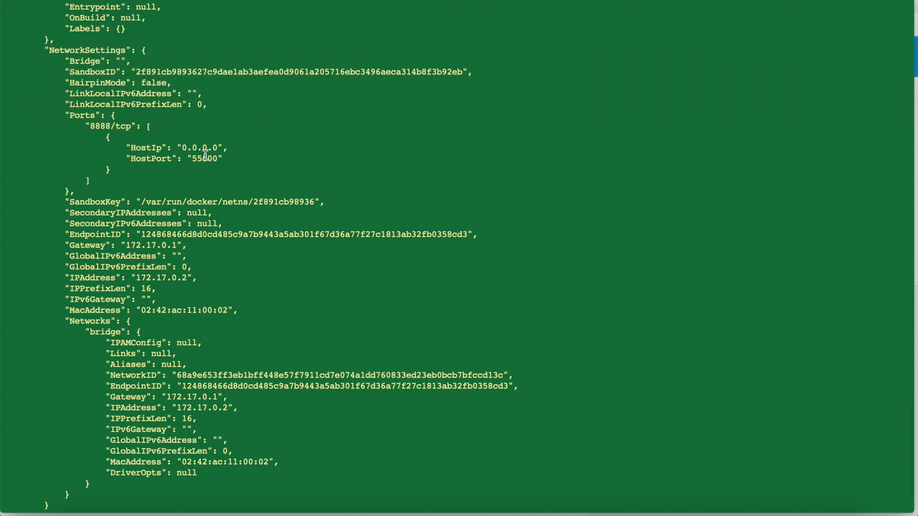
# Review the inspect JSON and select host port 55000 mapped to container port 8888
pyautogui.doubleClick(205, 159)
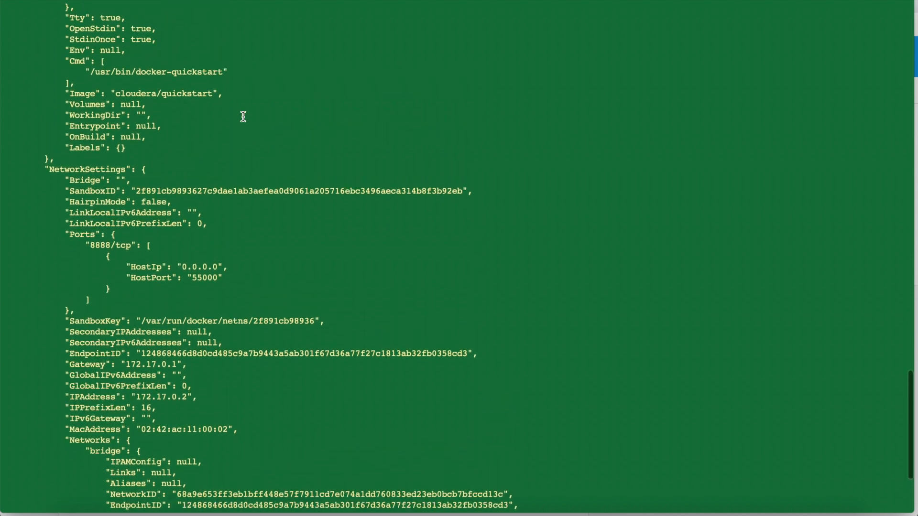
pyautogui.scroll(3)
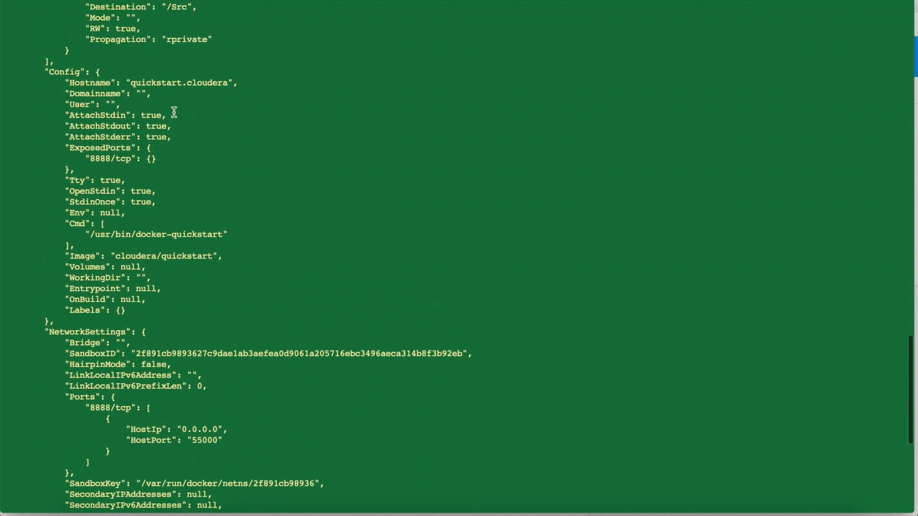
pyautogui.scroll(-3)
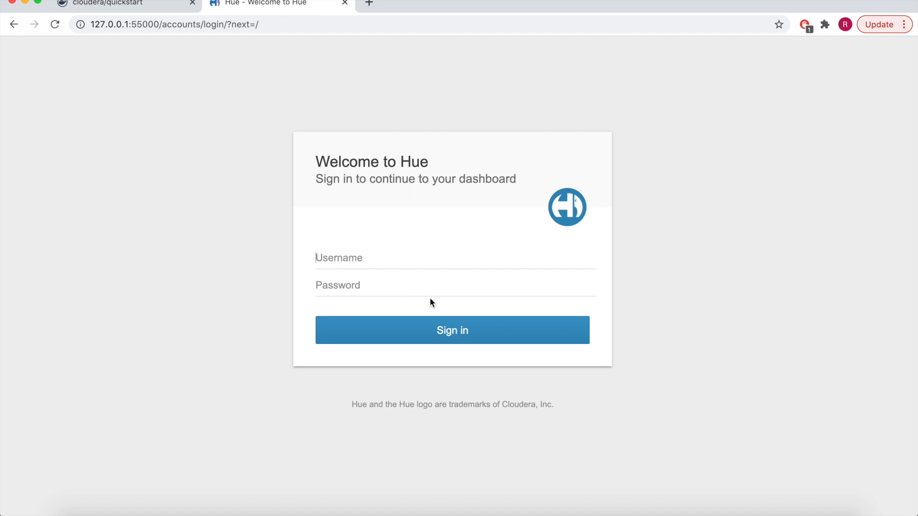
# Sign in to Hue as cloudera with its password
pyautogui.write('c')
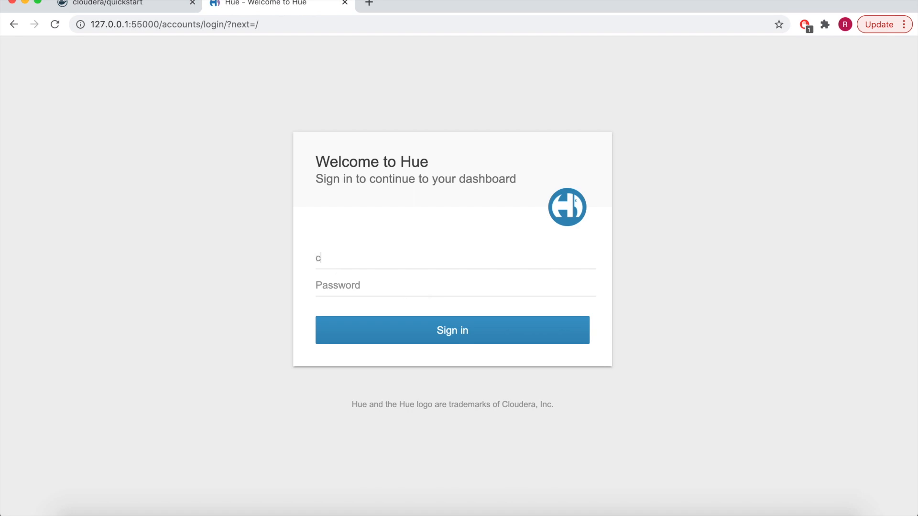
pyautogui.write('cloudera')
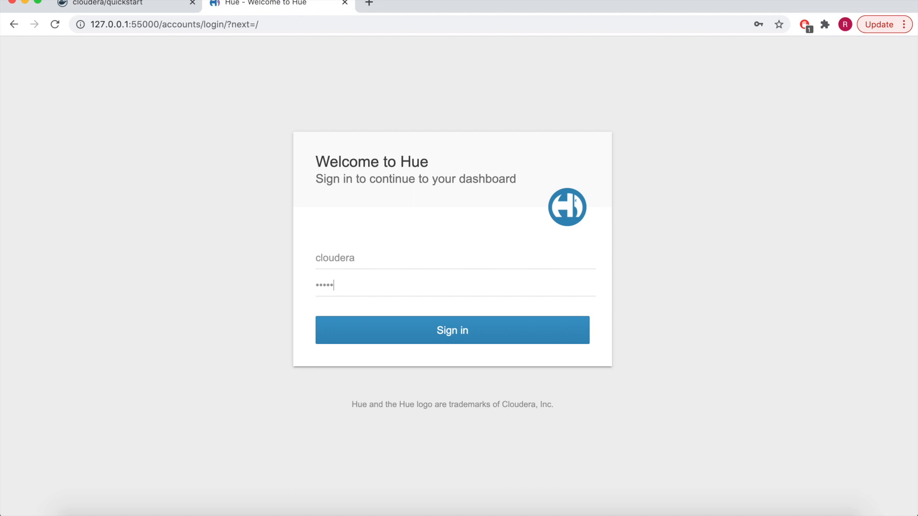
pyautogui.click(452, 330)
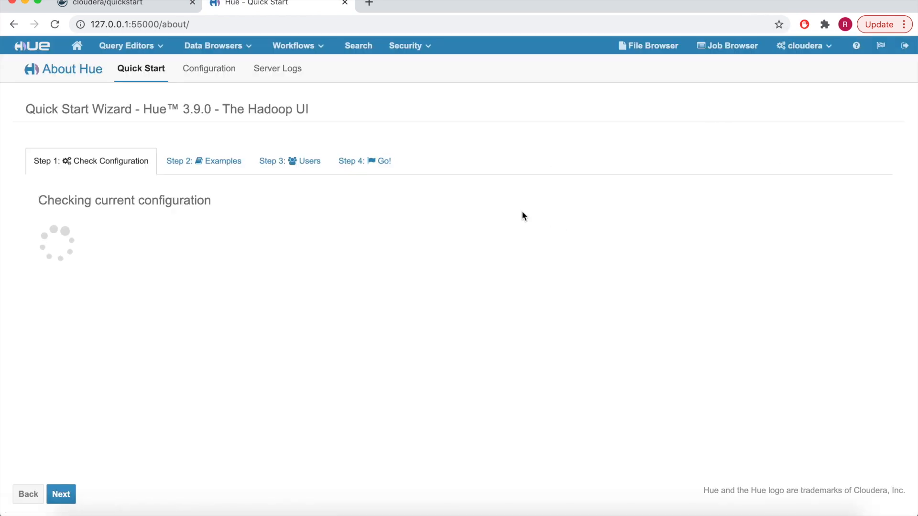
pyautogui.moveTo(367, 318)
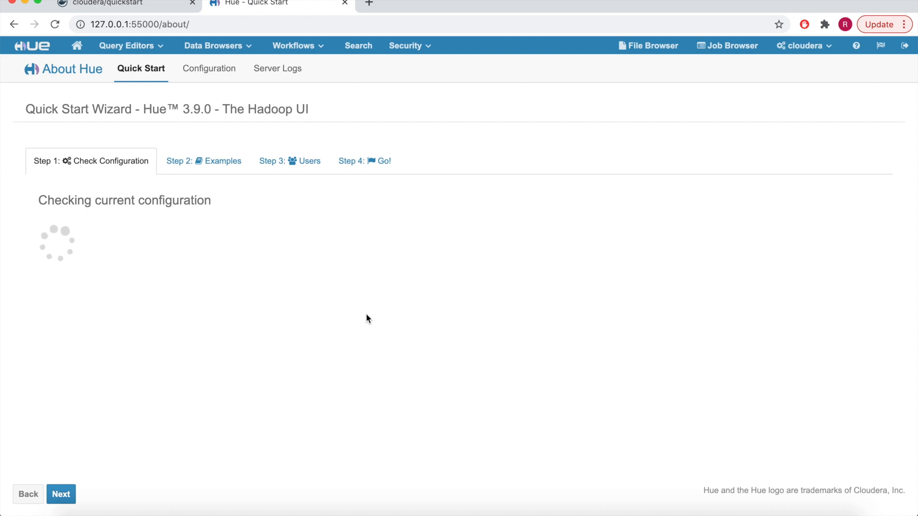
pyautogui.moveTo(327, 359)
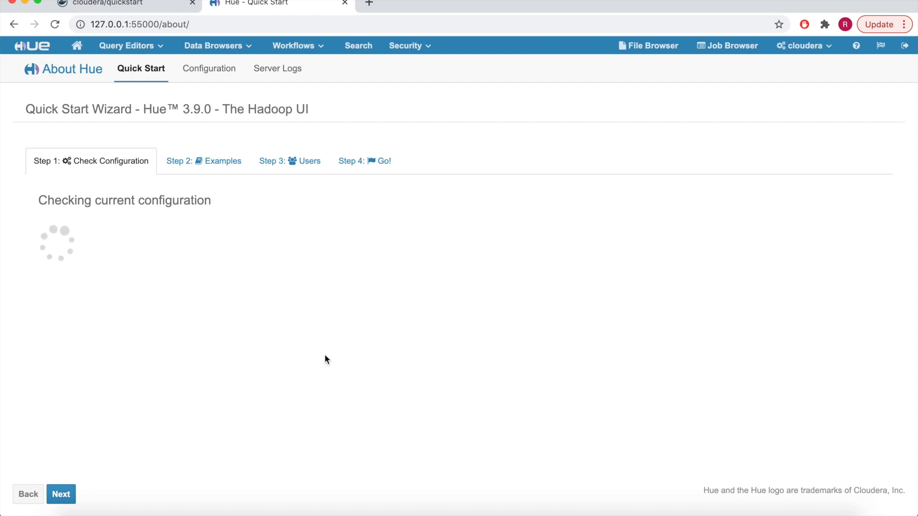
pyautogui.moveTo(374, 139)
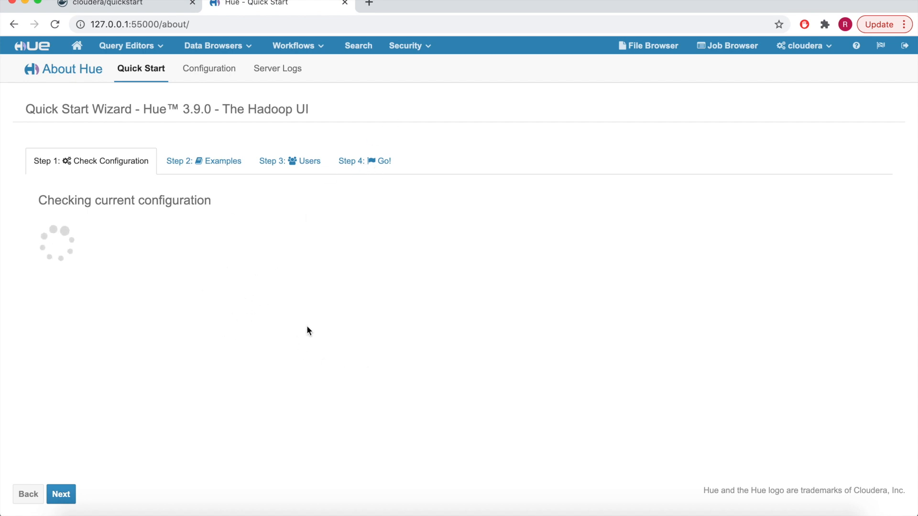
pyautogui.moveTo(410, 326)
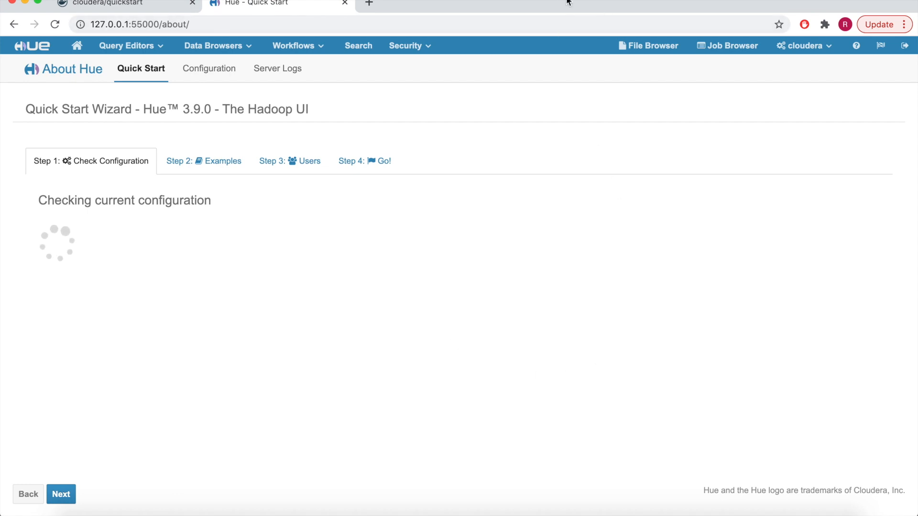
pyautogui.moveTo(653, 46)
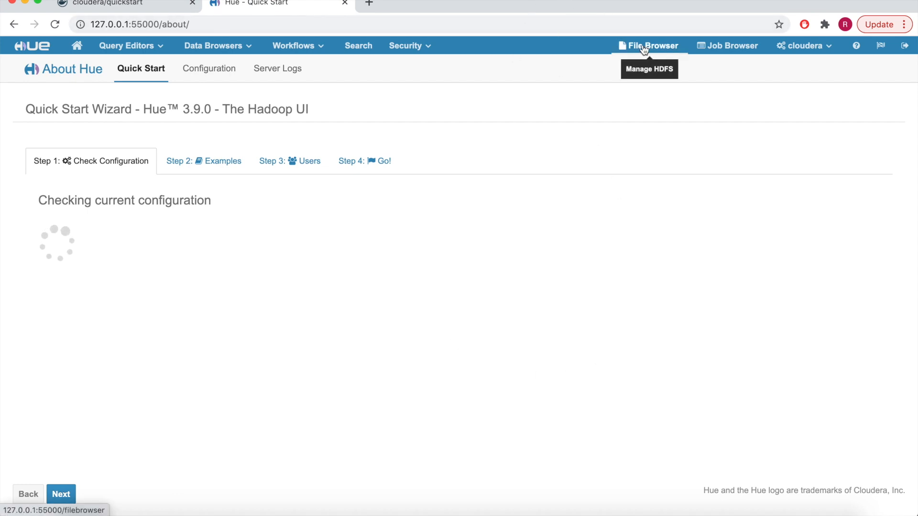
# Leave the Quick Start wizard by opening Hue's File Browser
pyautogui.click(648, 46)
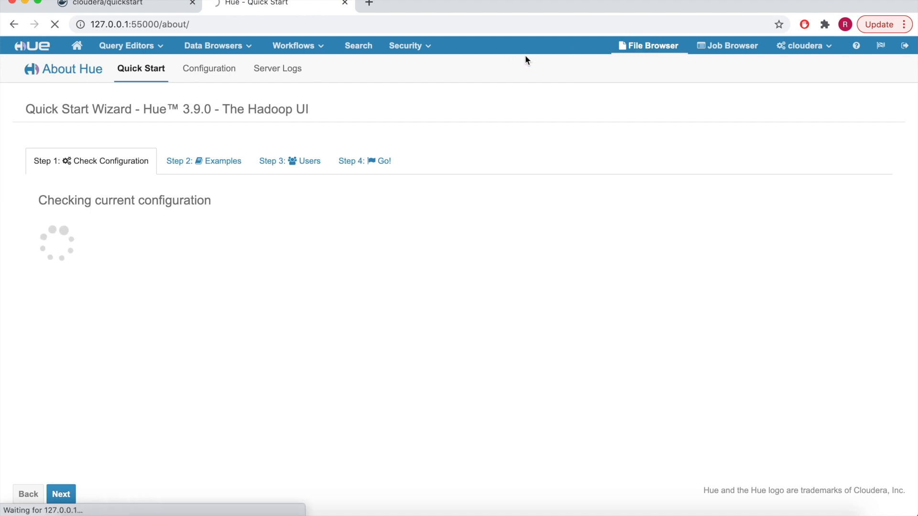
pyautogui.click(648, 46)
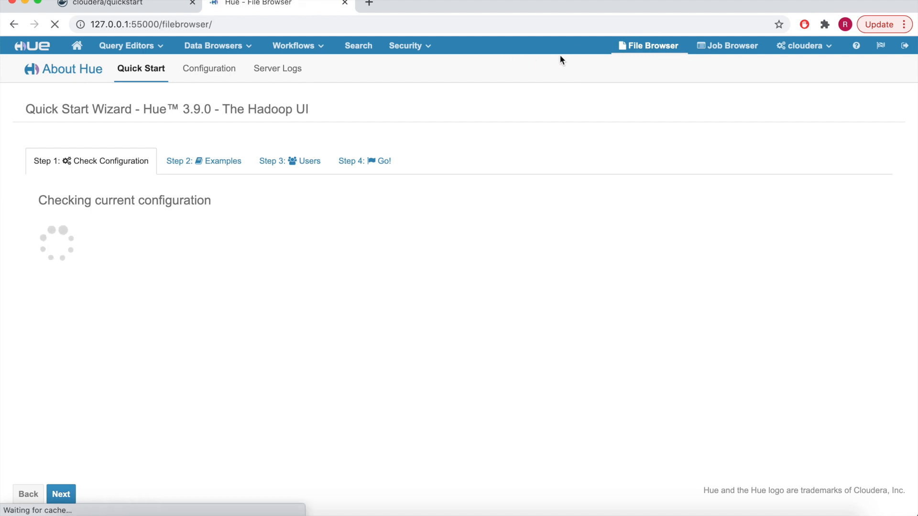